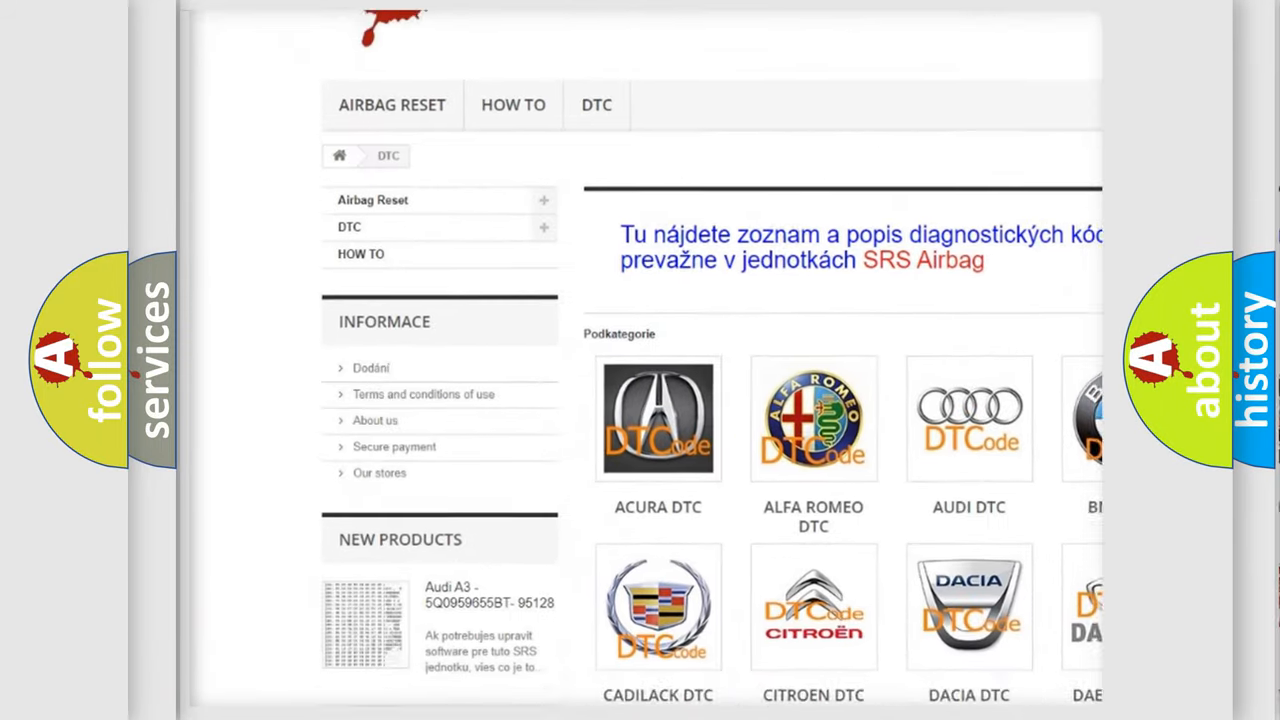
scroll(down, 3)
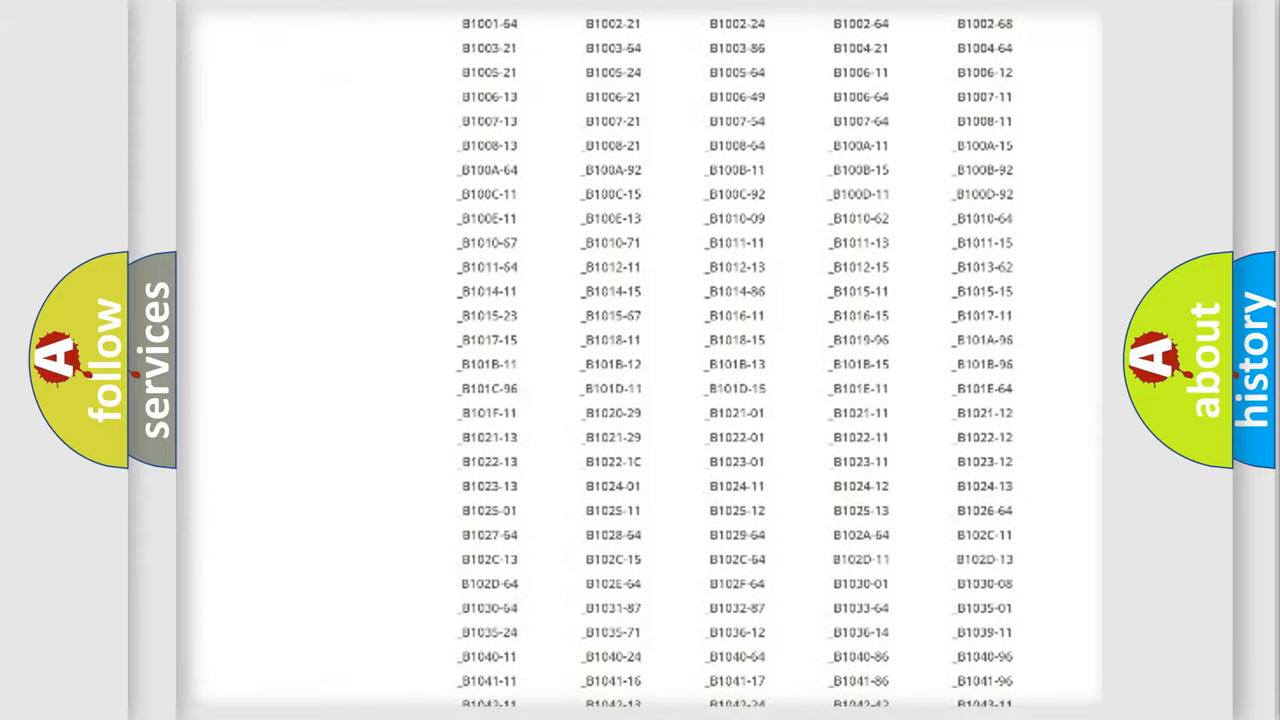
scroll(down, 3)
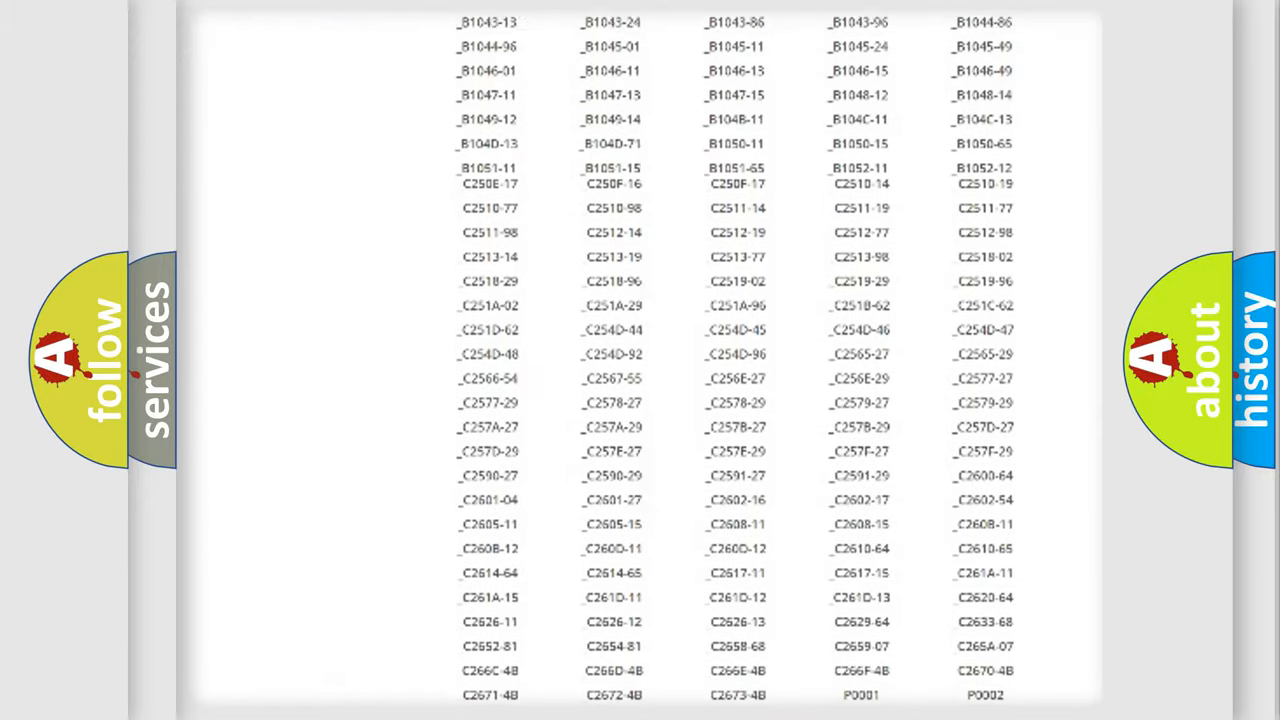